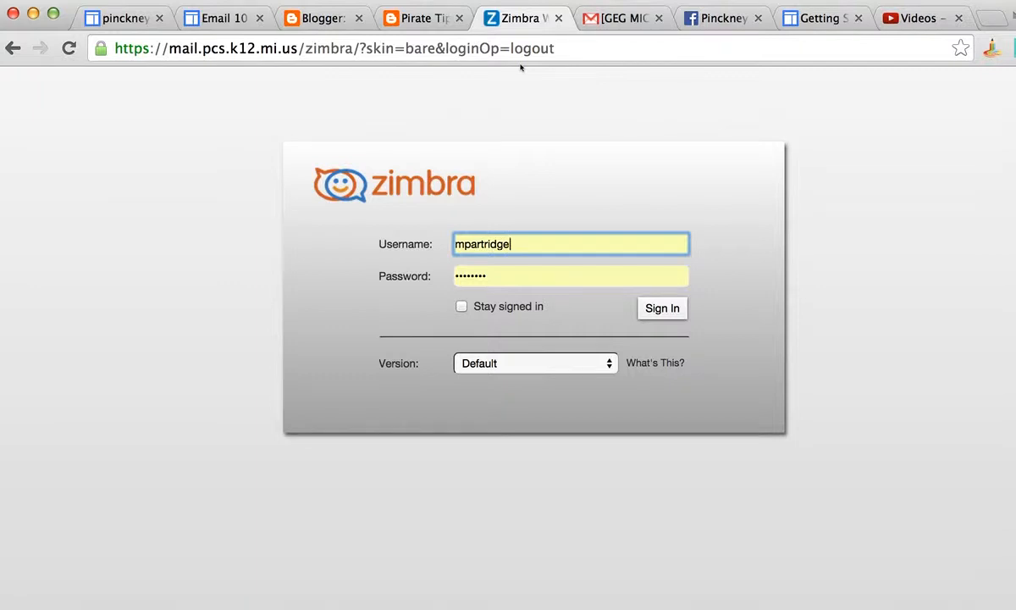
mouse_move(470, 116)
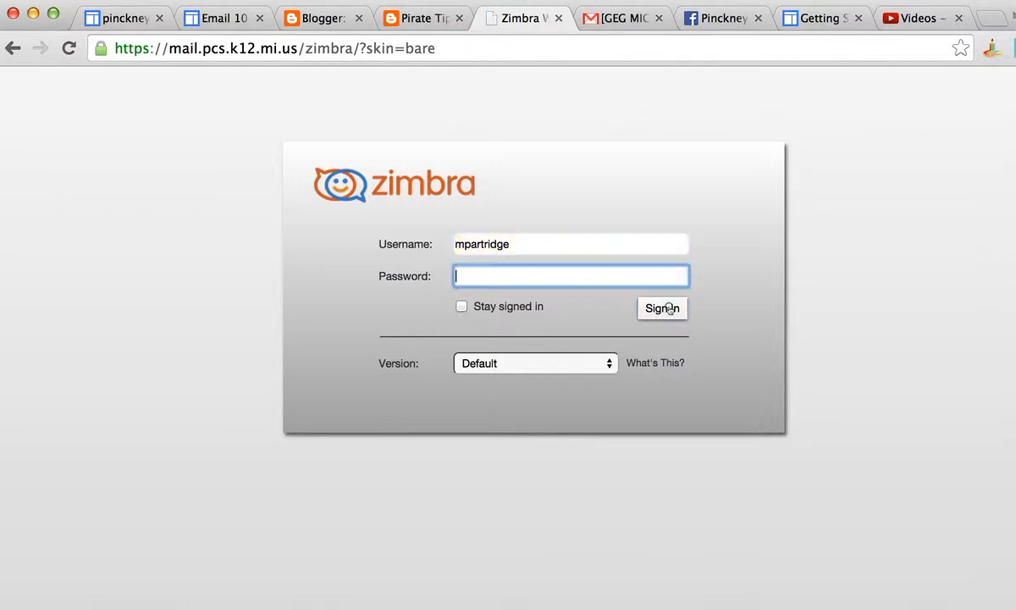
- Enter the account password on the Zimbra sign-in page
type("password")
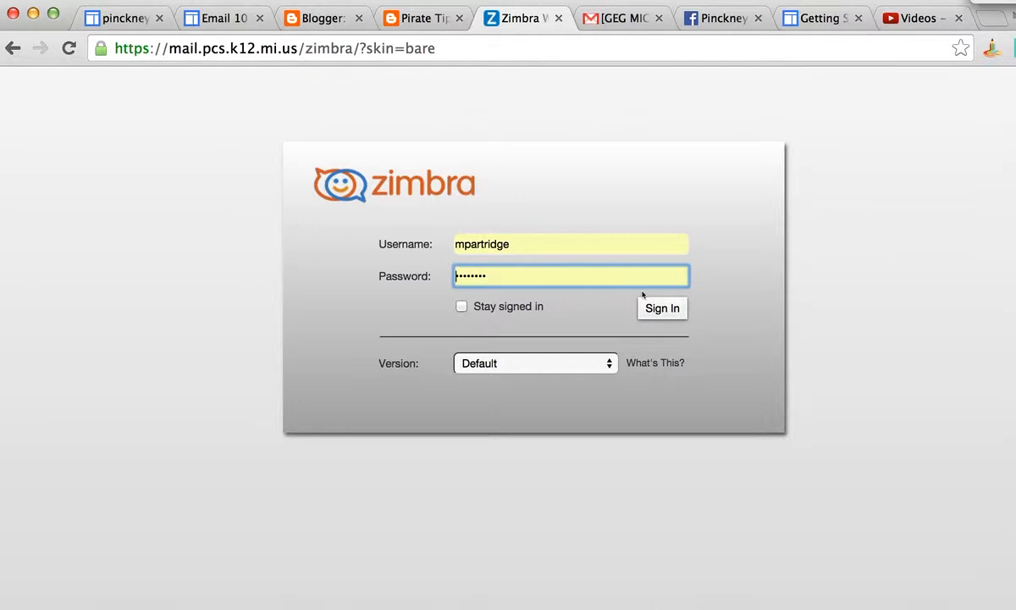
- Sign in to the mailbox and answer No to the Out Of Office alert so the reply stays on
left_click(662, 308)
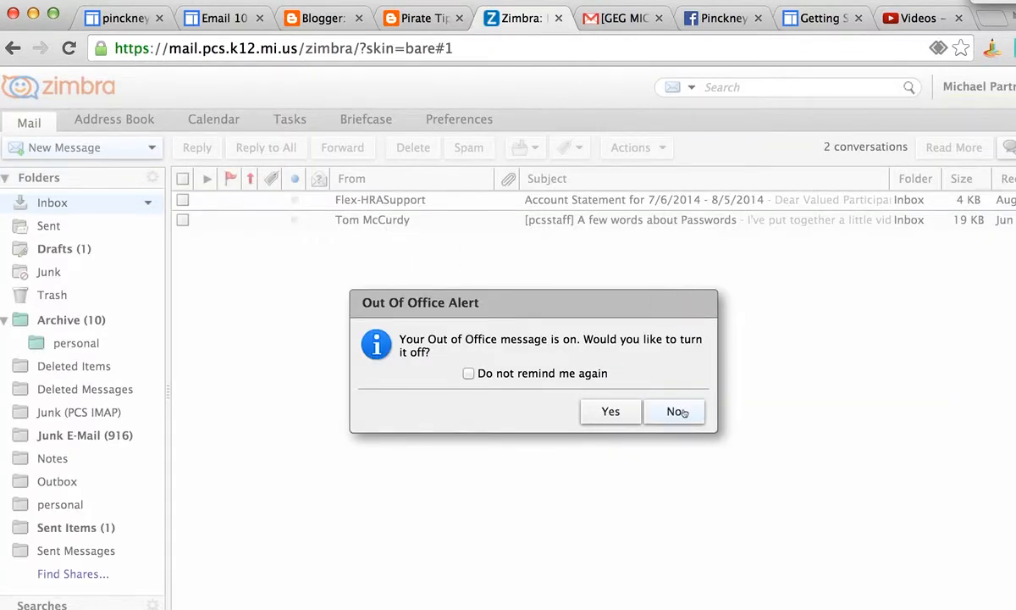
left_click(674, 412)
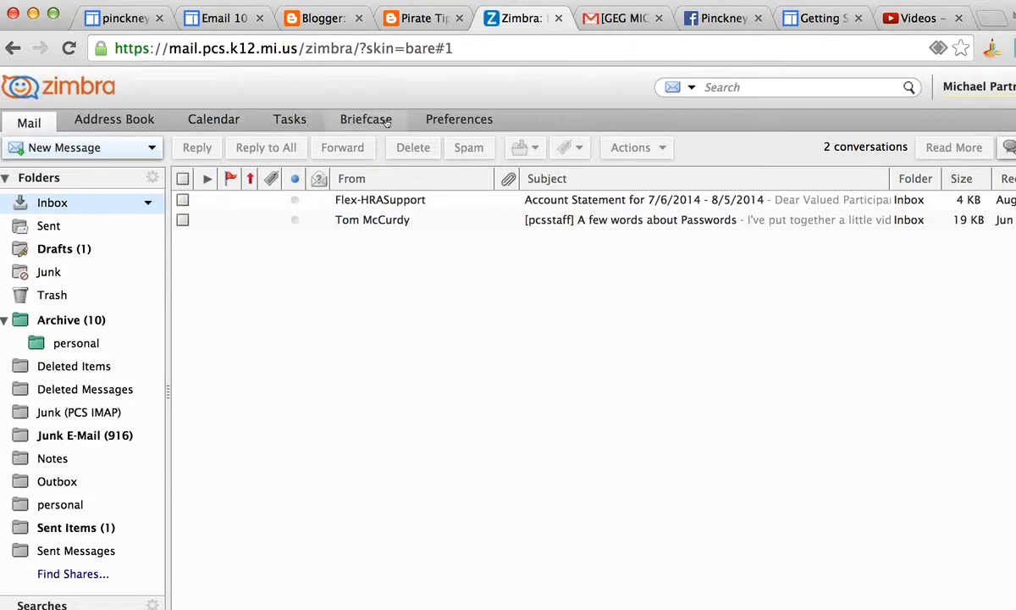
- Go to the Preferences page showing the general sign-in options
left_click(459, 118)
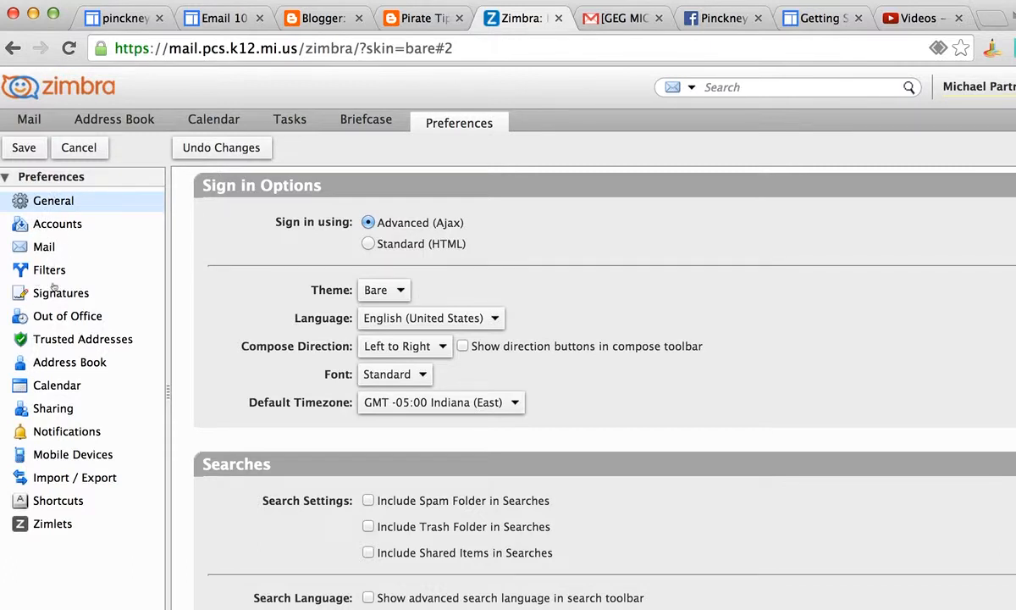
mouse_move(56, 317)
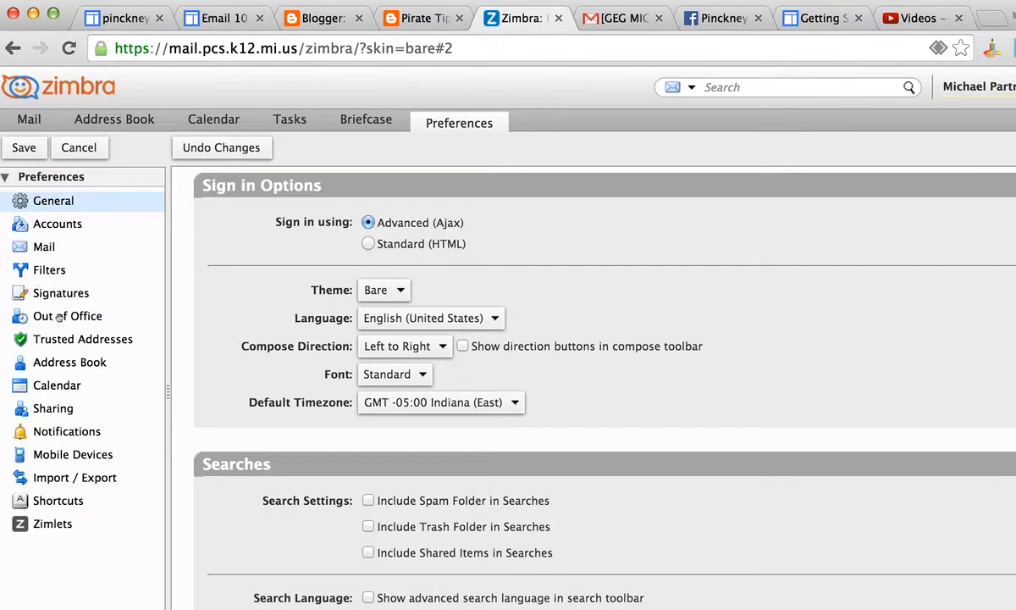
- In the Out of Office preferences, choose 'Do not send auto replies'
left_click(66, 317)
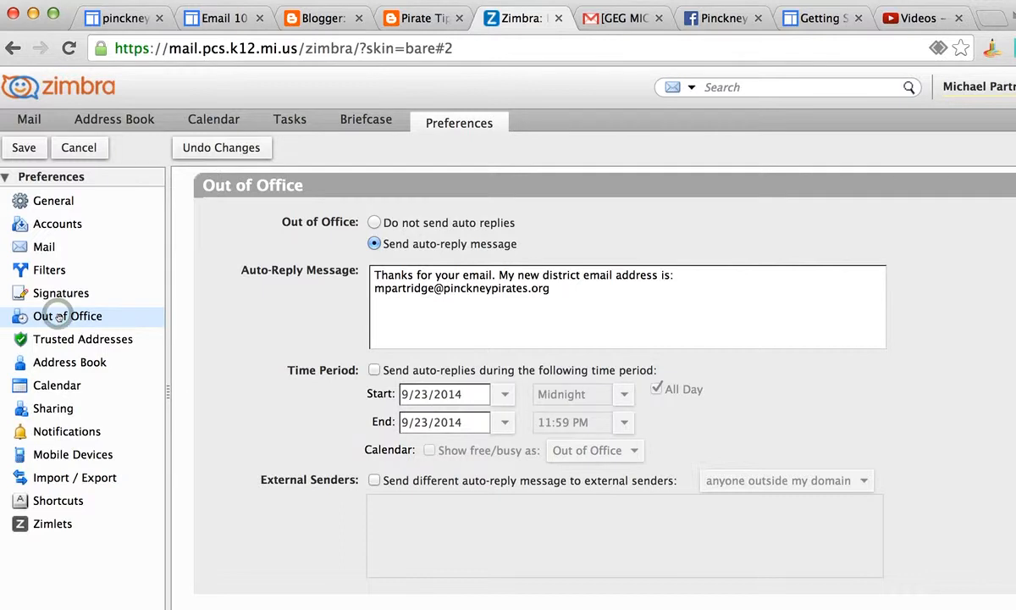
mouse_move(756, 442)
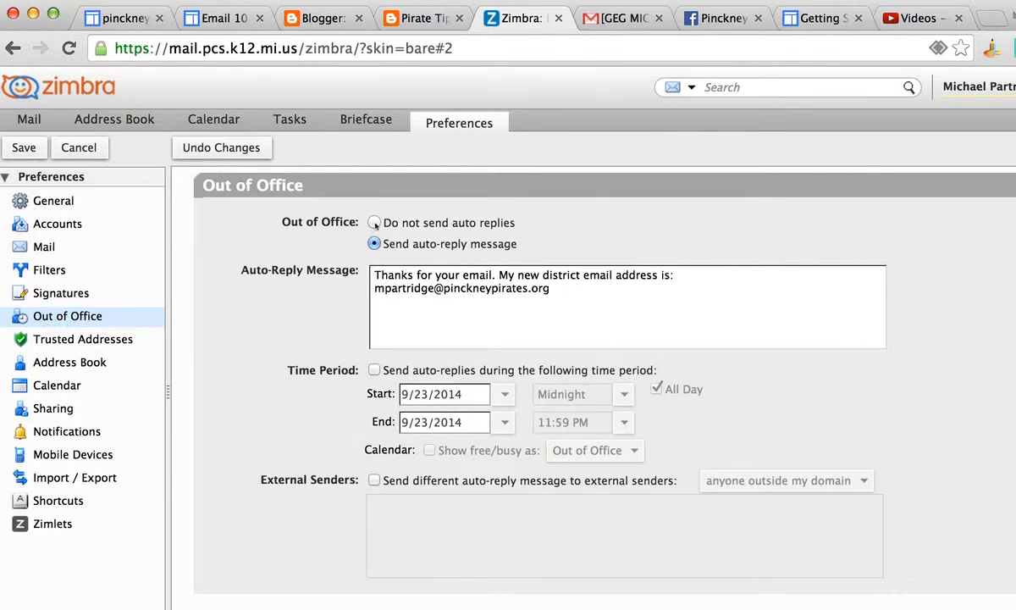
left_click(373, 221)
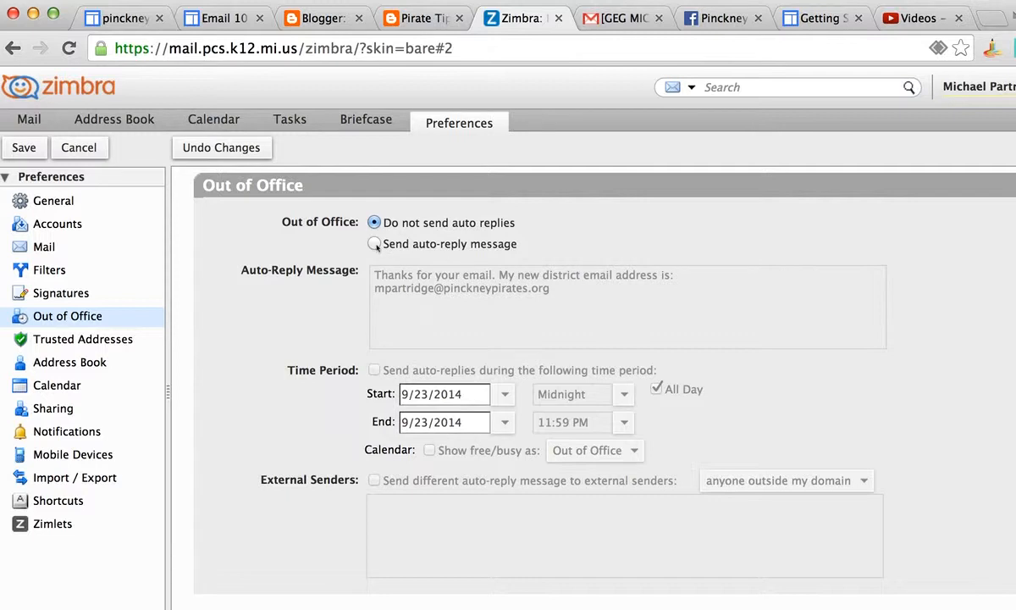
- Select 'Send auto-reply message' again, keeping the new district email address text
left_click(375, 244)
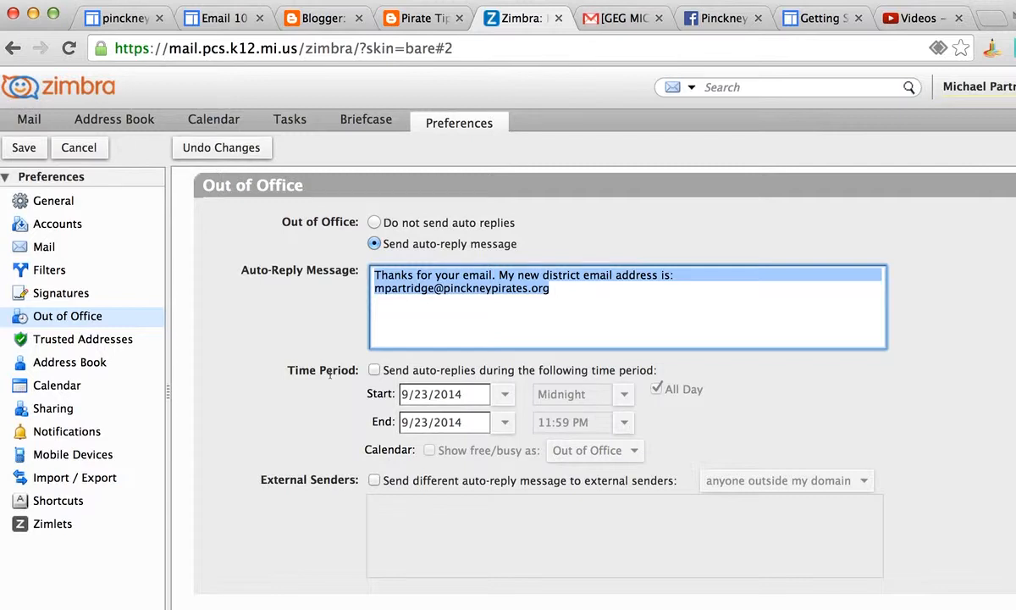
mouse_move(335, 492)
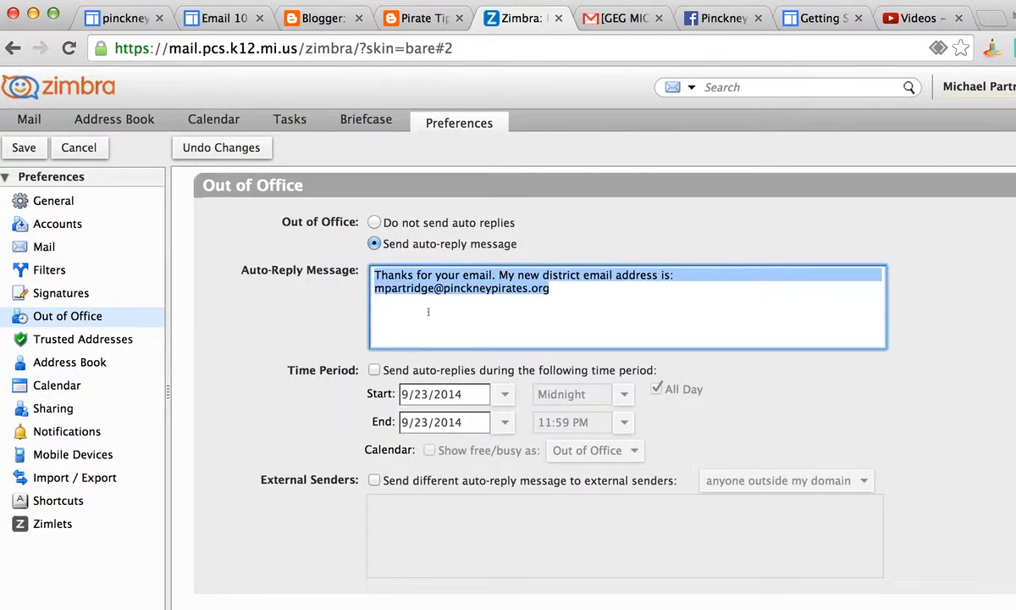
mouse_move(306, 325)
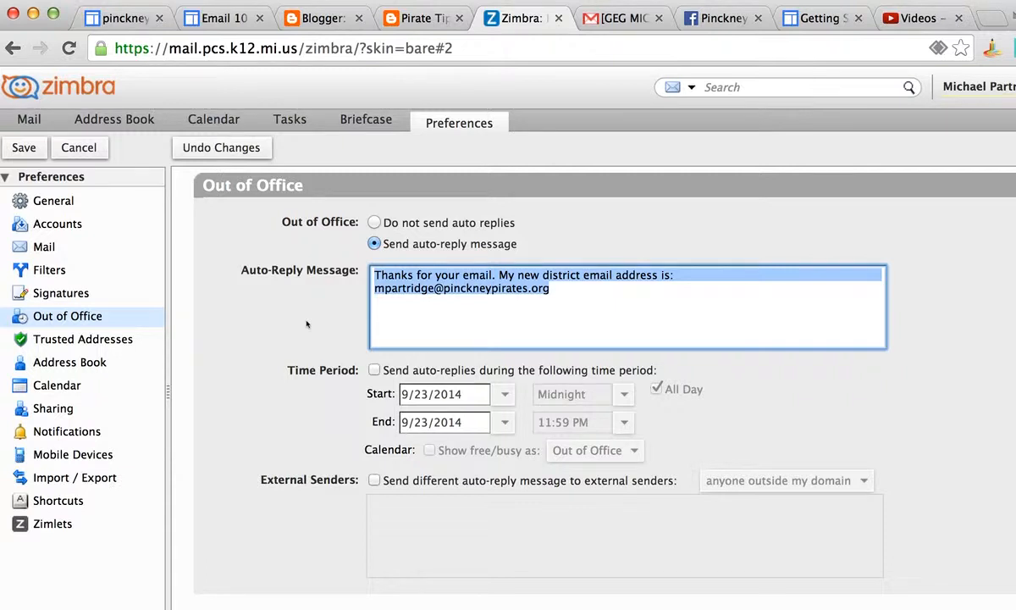
mouse_move(217, 268)
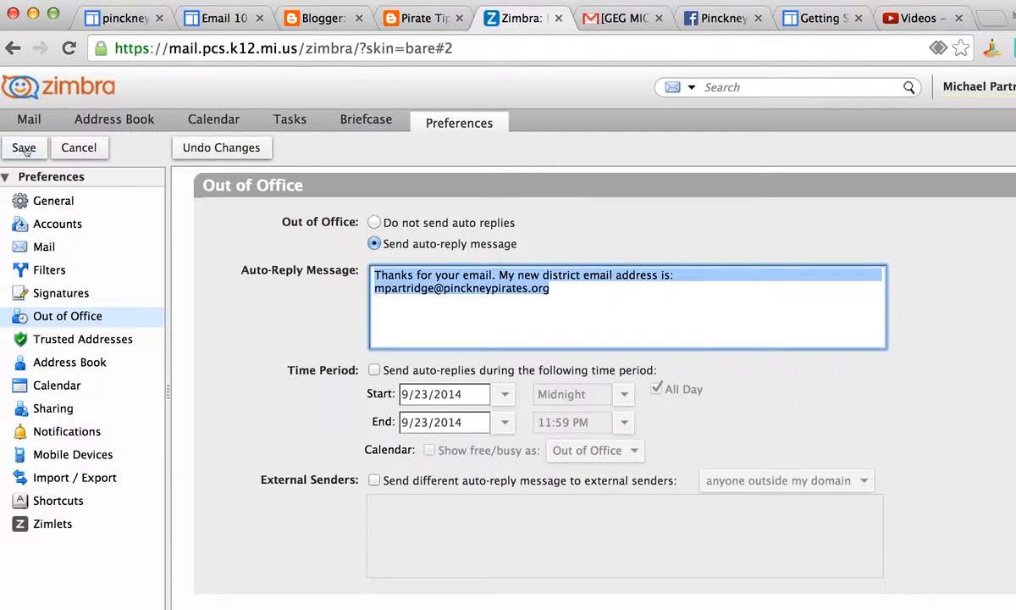
mouse_move(24, 147)
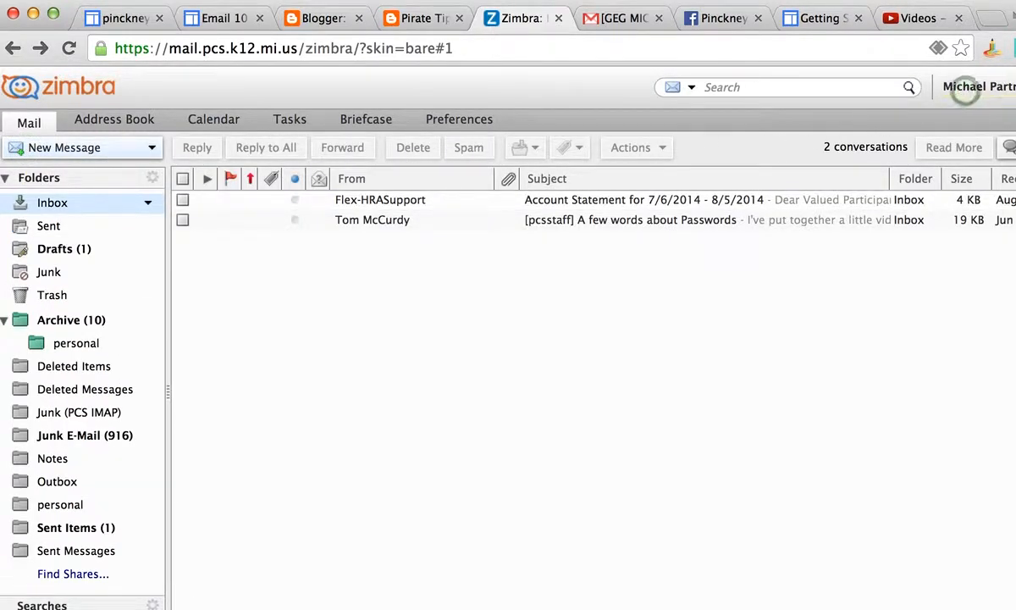
- Sign out from the user name menu, returning to the sign-in page
left_click(979, 84)
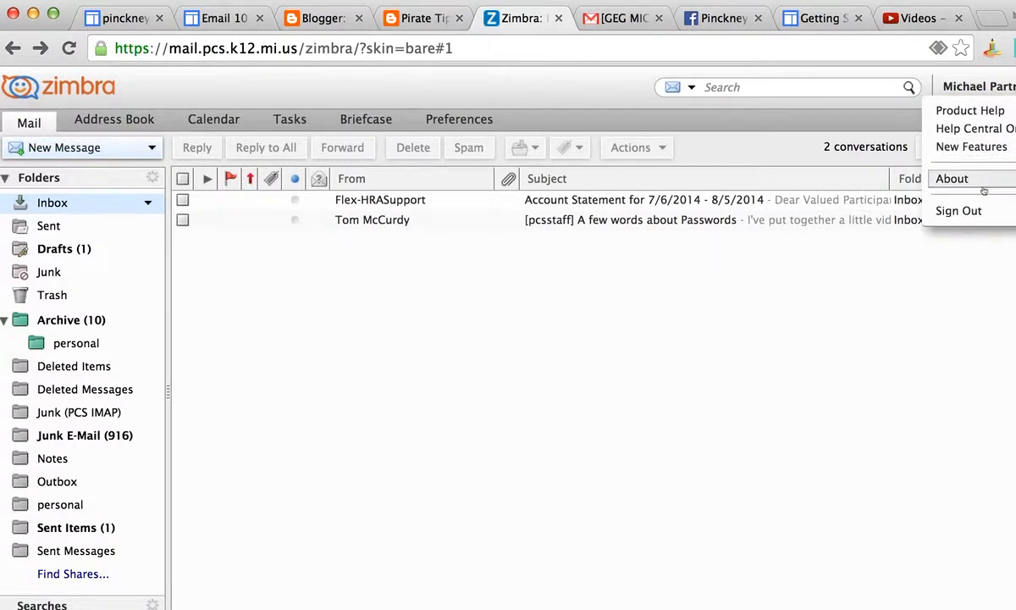
left_click(959, 210)
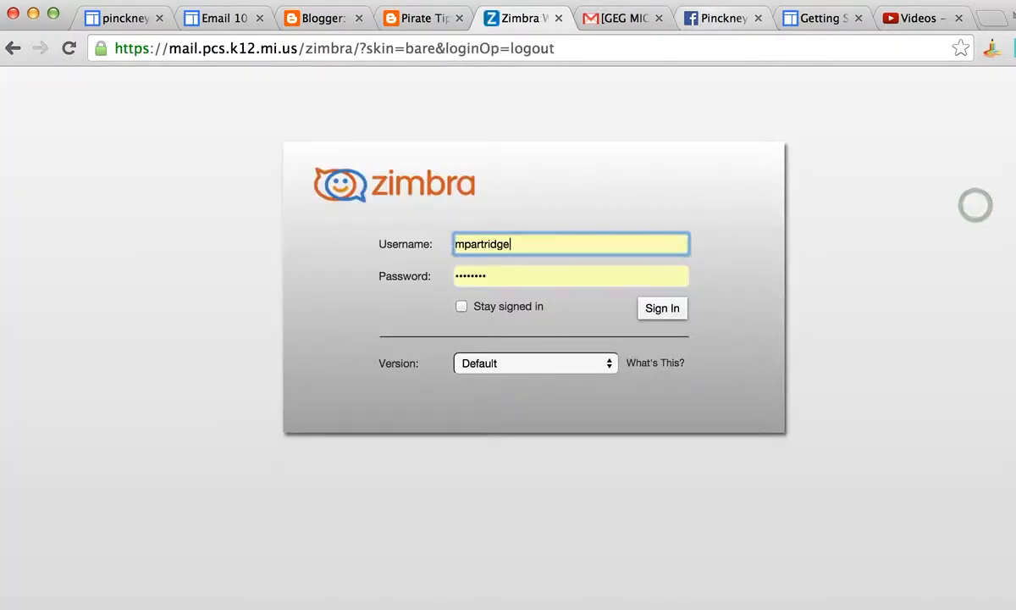